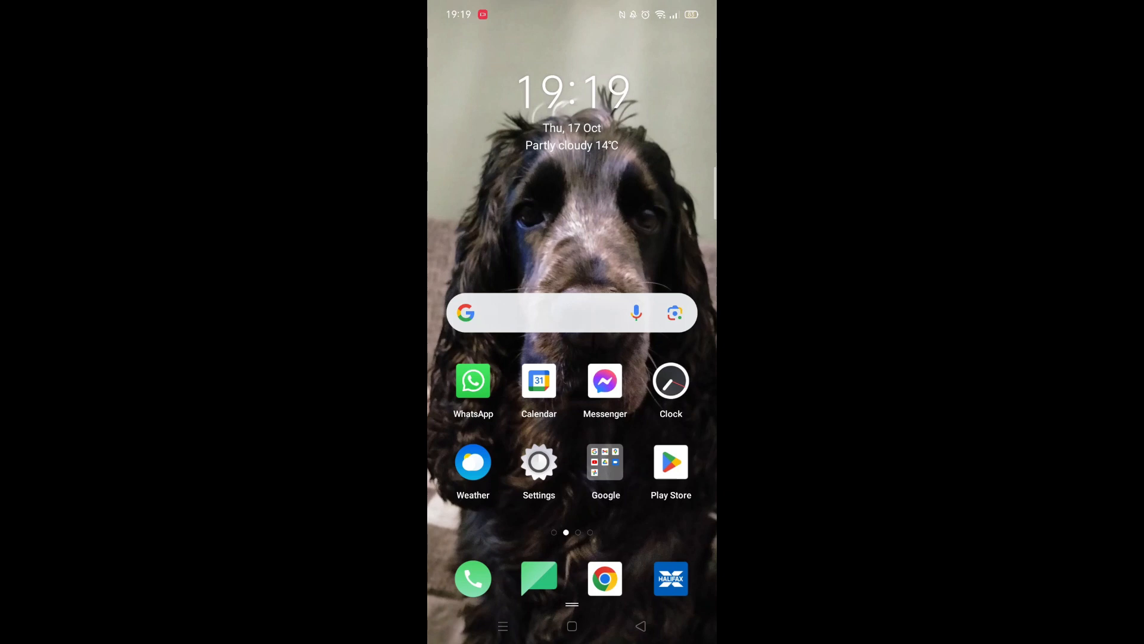
- Launch the Google Play Store from the home screen icon
left_click(670, 462)
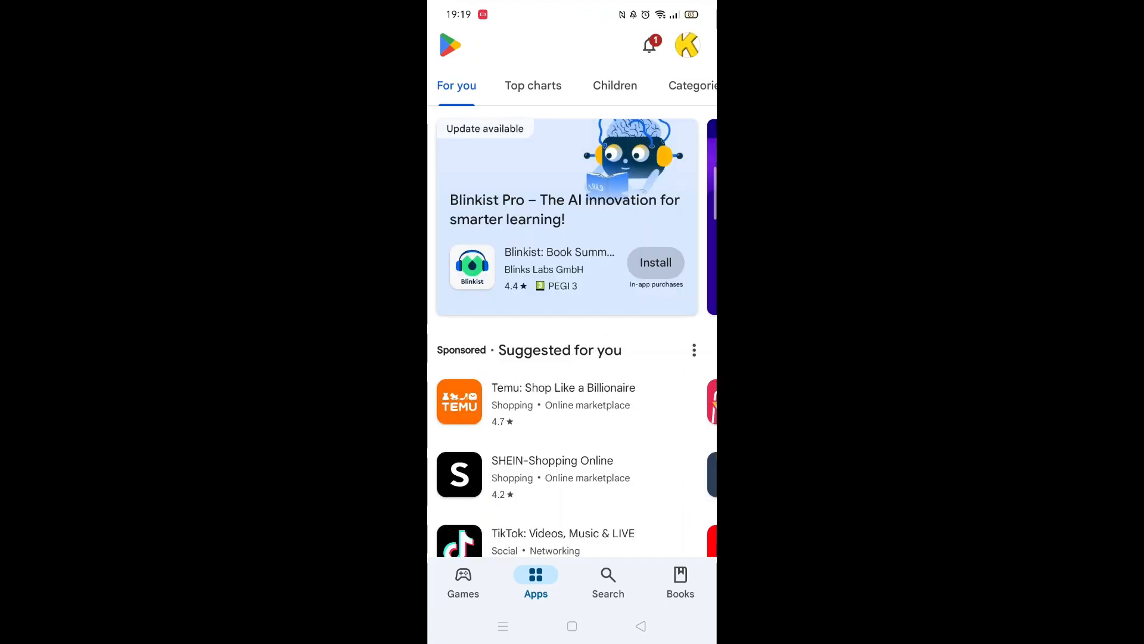
- Search the Play Store for "discord" to list the Discord app
left_click(608, 580)
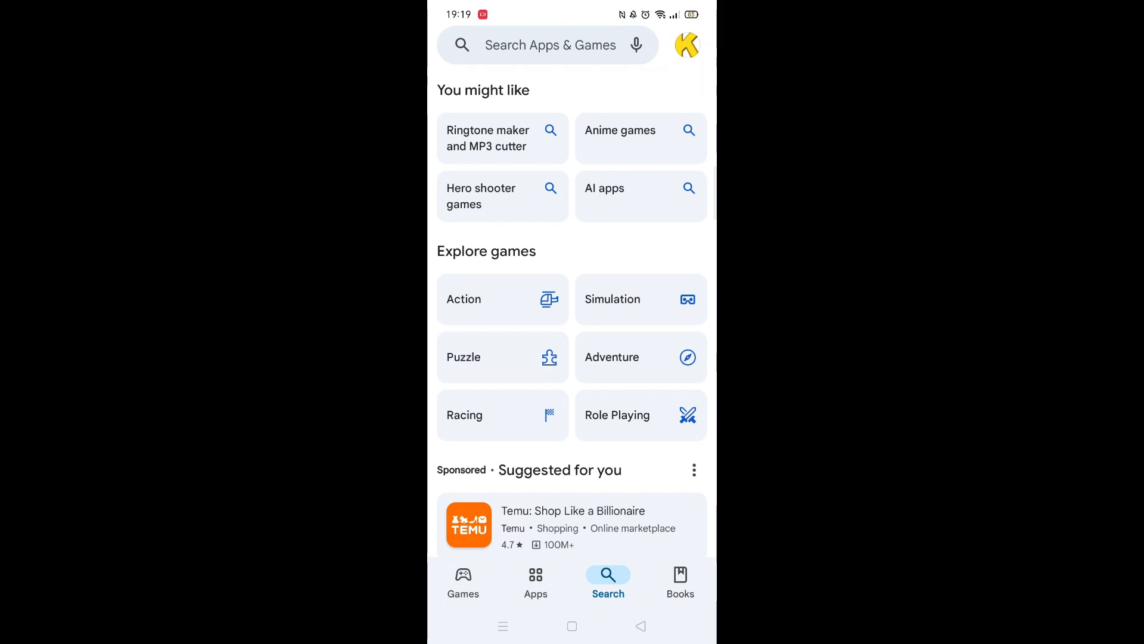
left_click(550, 44)
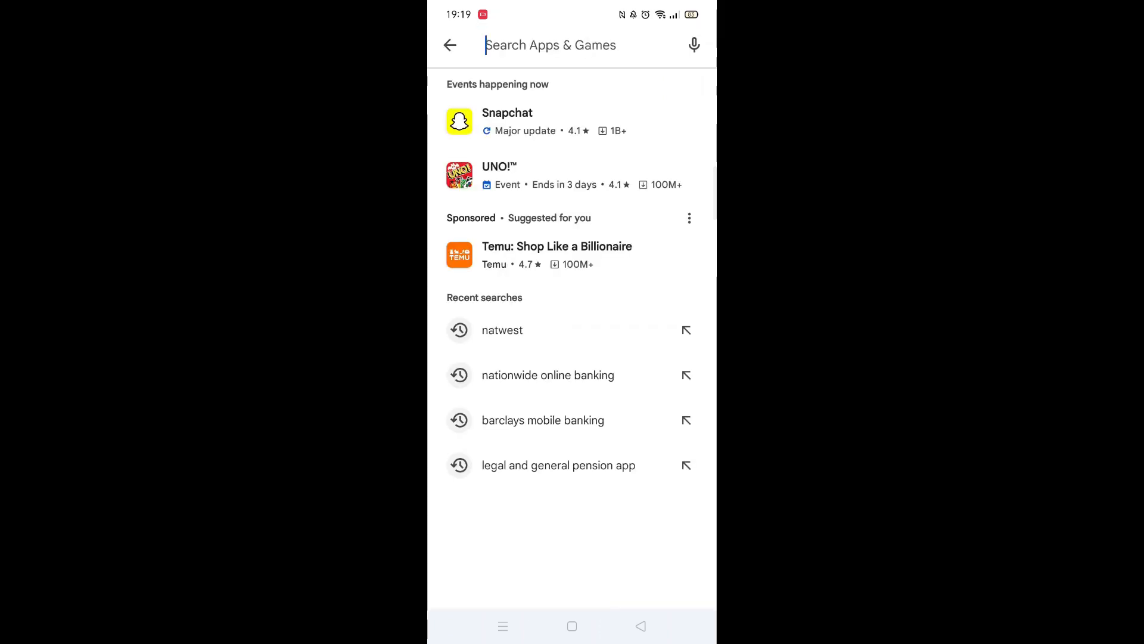
type("discord")
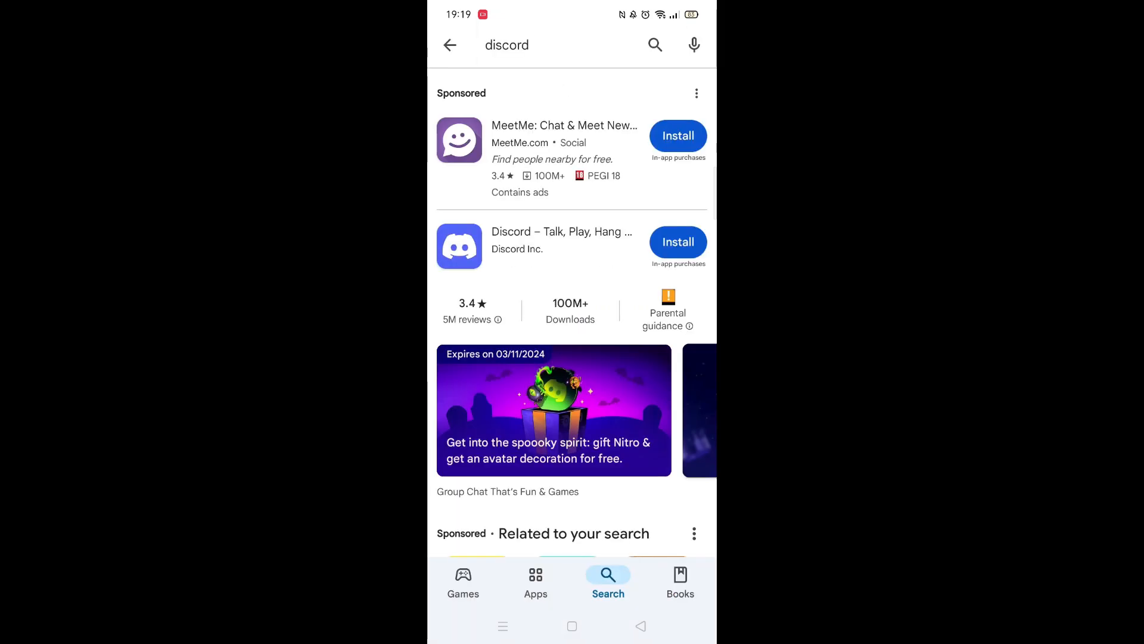
- Open the Discord – Talk, Play, Hang Out listing and scroll through its description and reviews
left_click(551, 236)
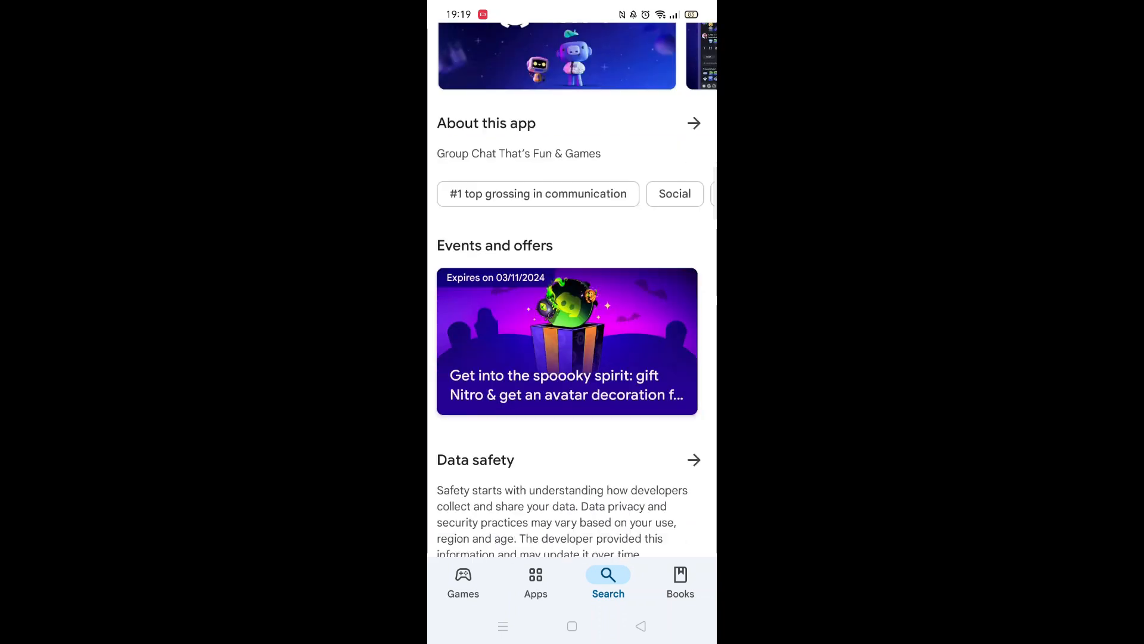
scroll("down", 3)
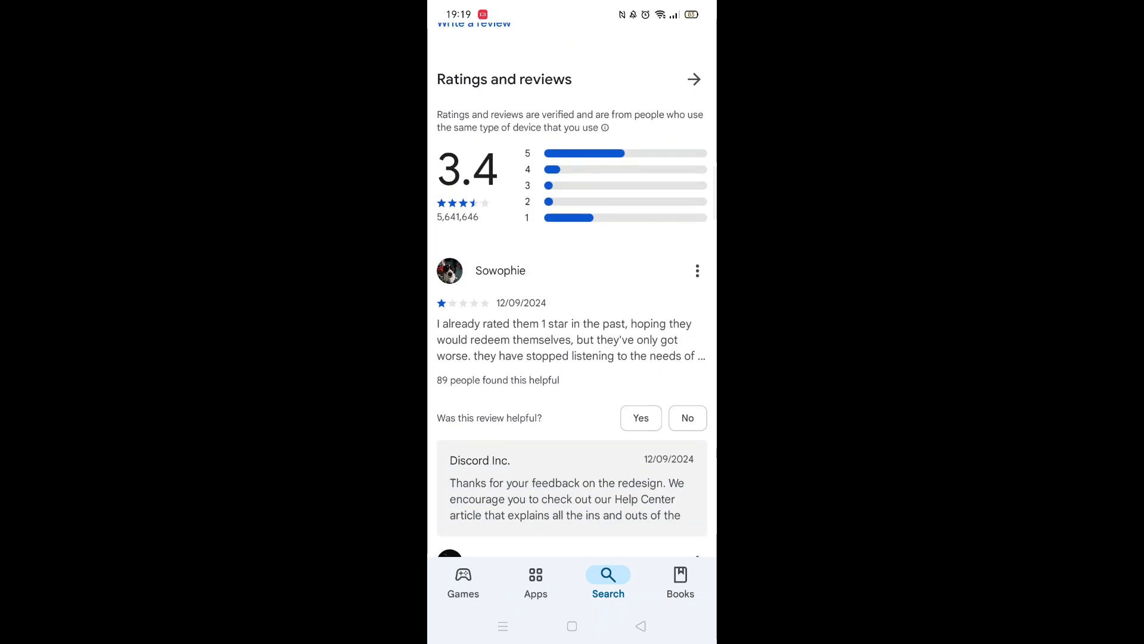
scroll("down", 3)
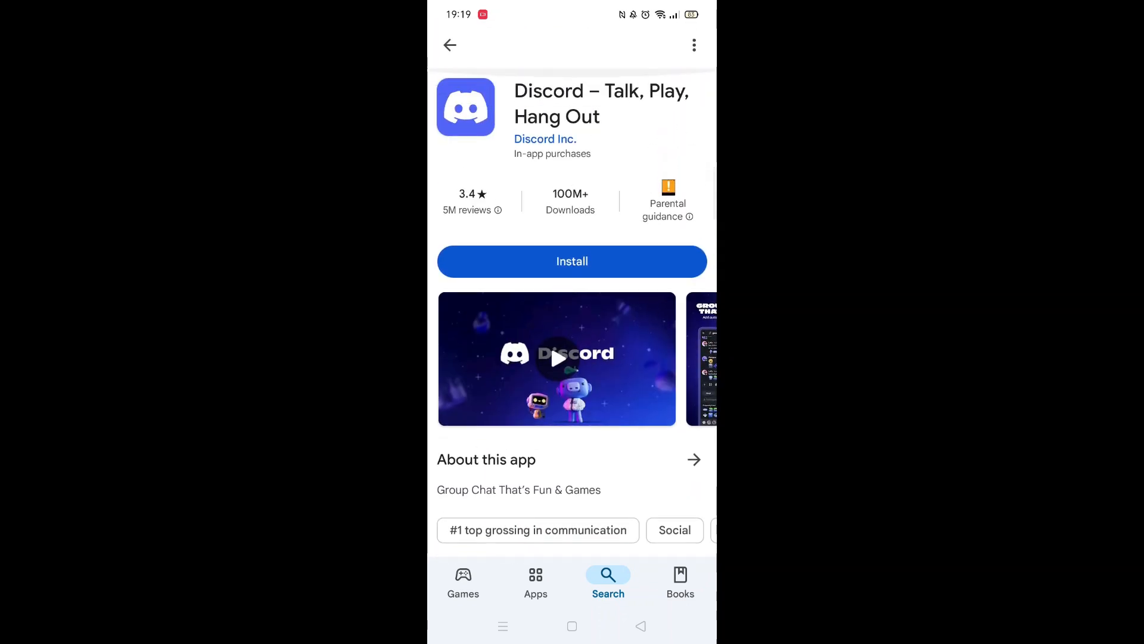
- View Discord's full About details and the device compatibility explanation, then dismiss it
left_click(693, 459)
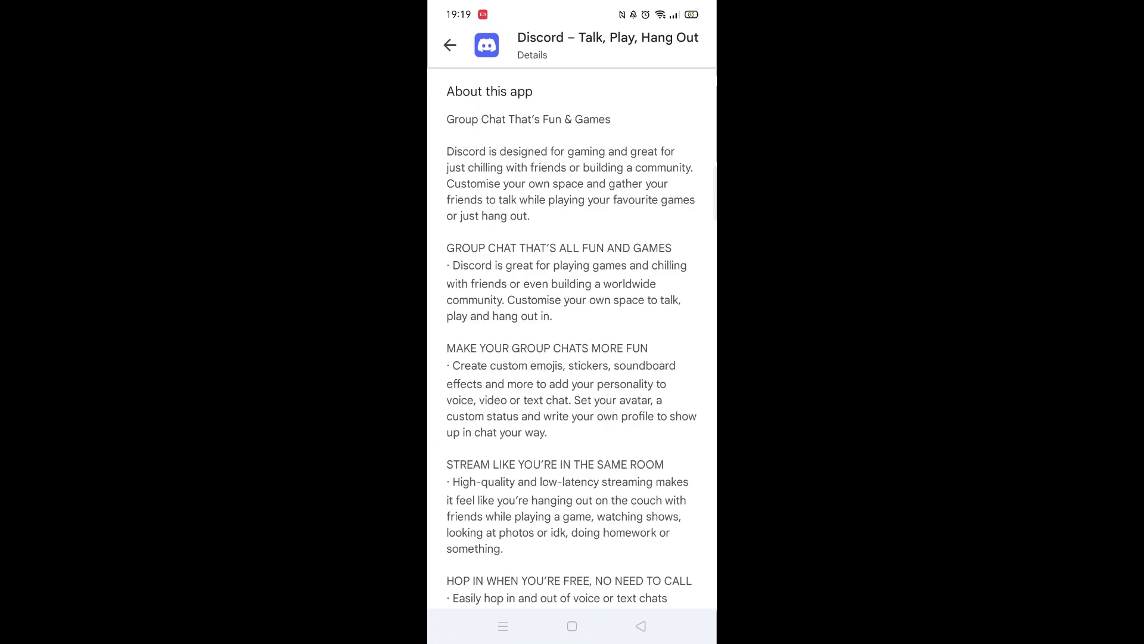
scroll("down", 3)
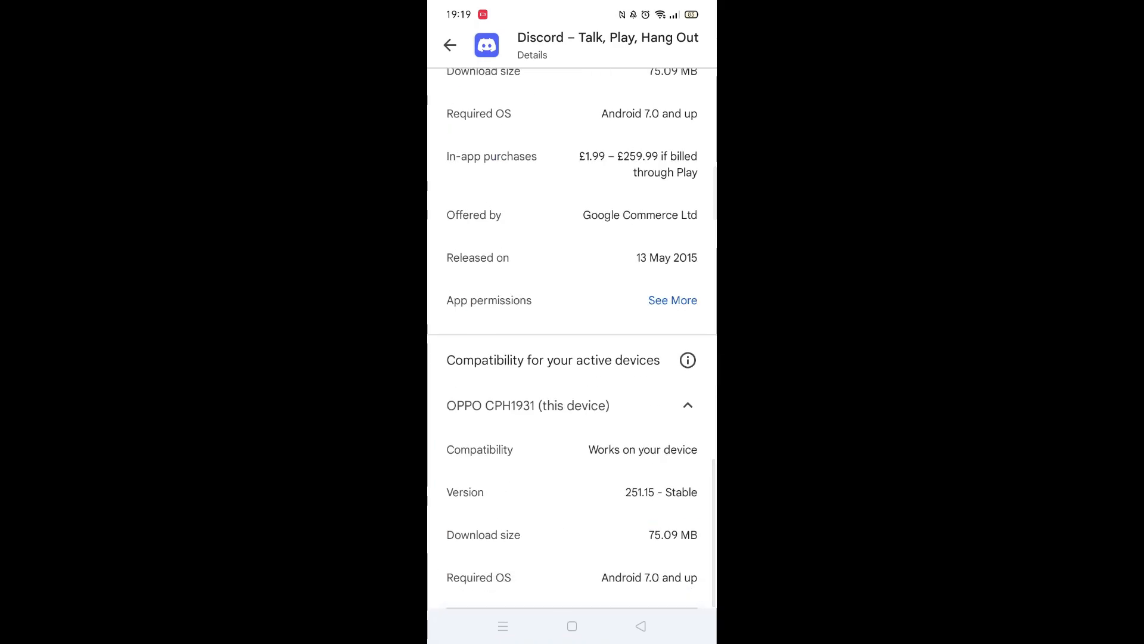
left_click(686, 360)
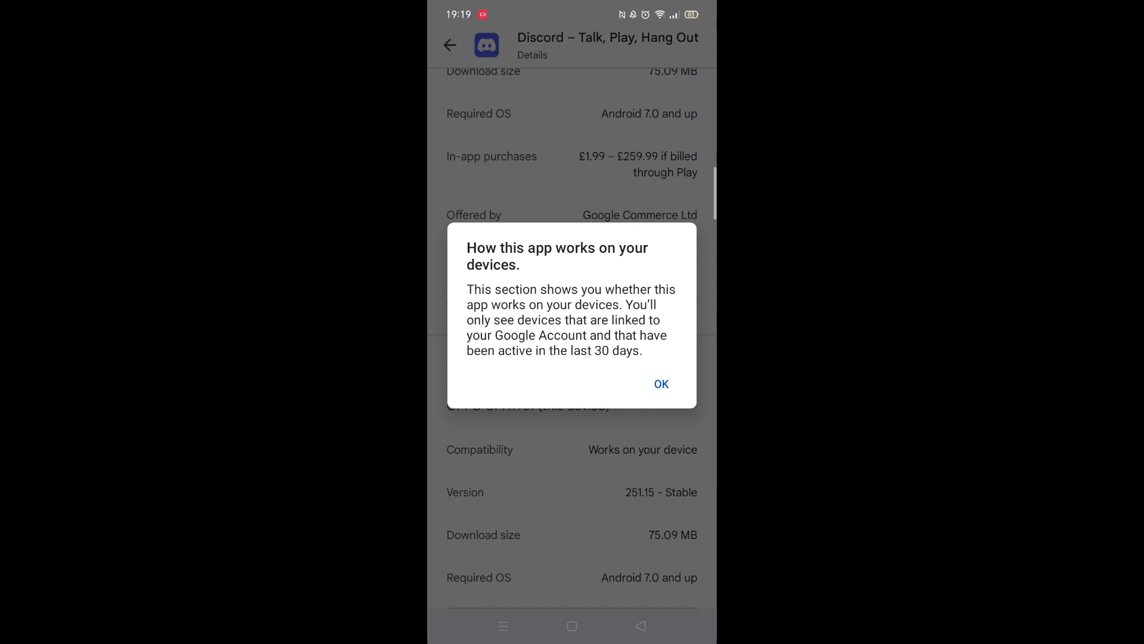
left_click(660, 383)
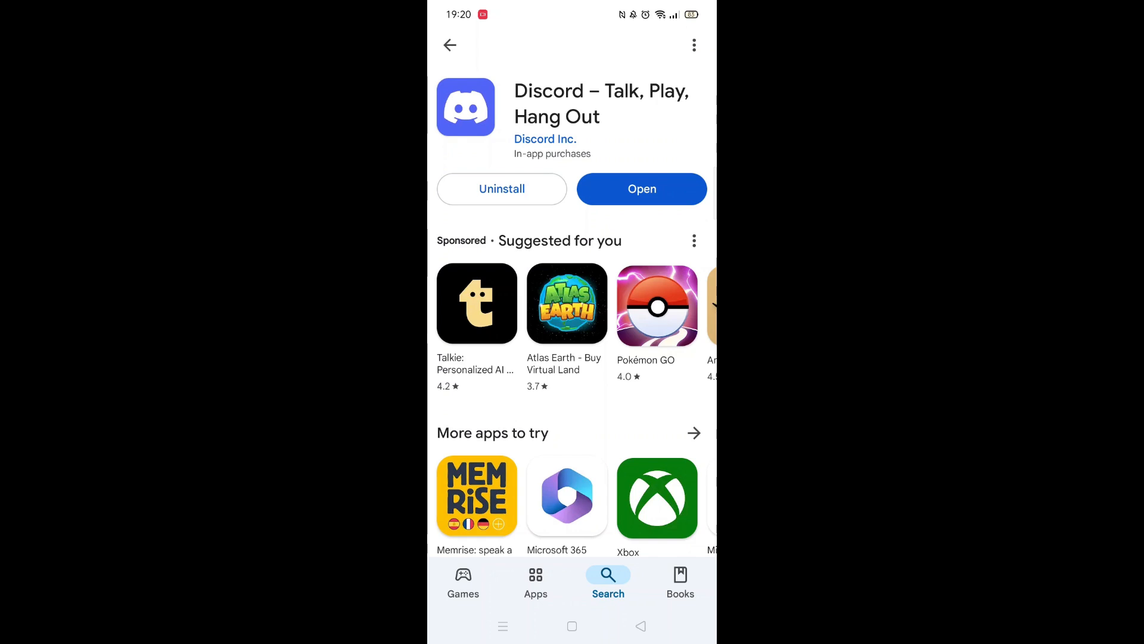
- Open the freshly installed Discord app to its splash screen
left_click(641, 188)
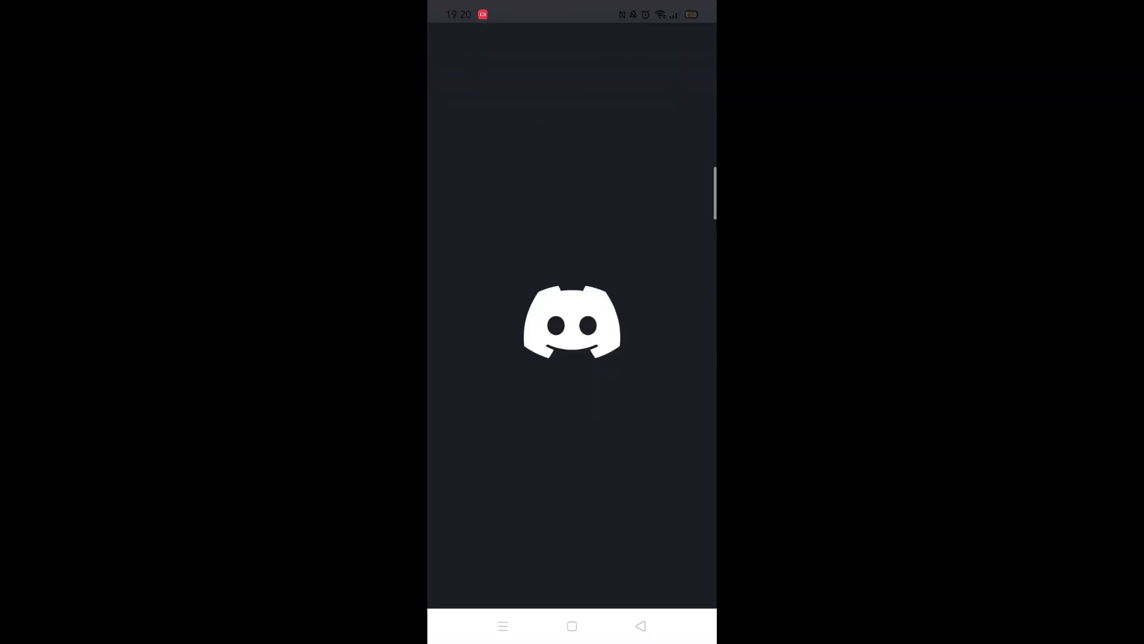